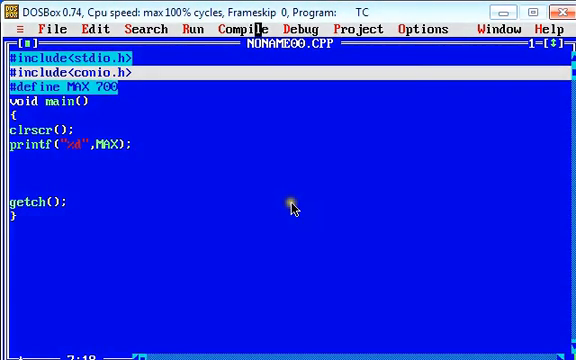
- Compile the MAX 700 program, confirming zero errors, and bring up the Run menu
click(231, 28)
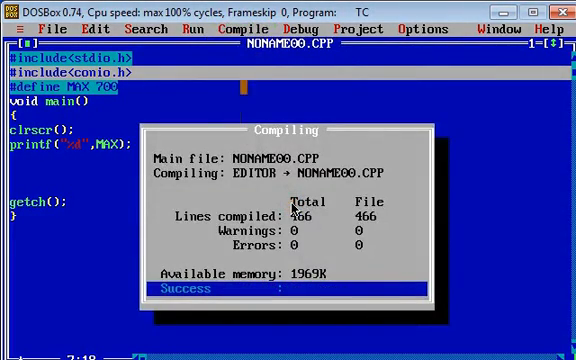
click(204, 29)
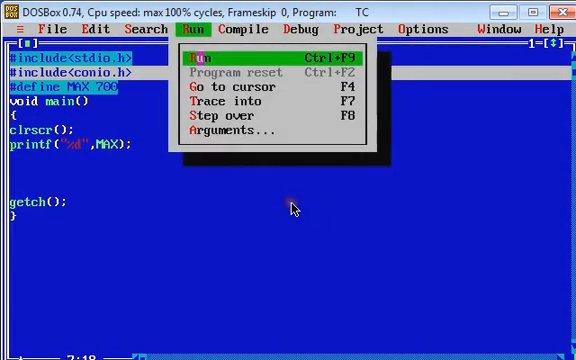
click(205, 54)
text(MAX=500;)
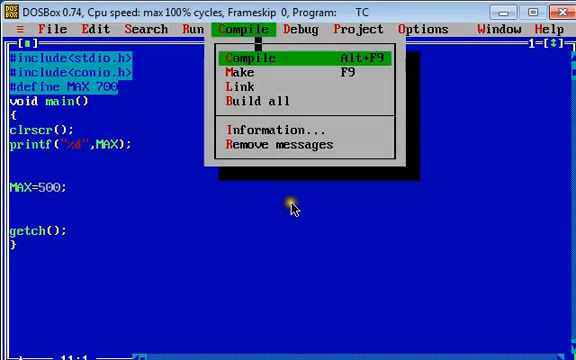
- Recompile the program with the added MAX=500; line, producing one error
click(258, 57)
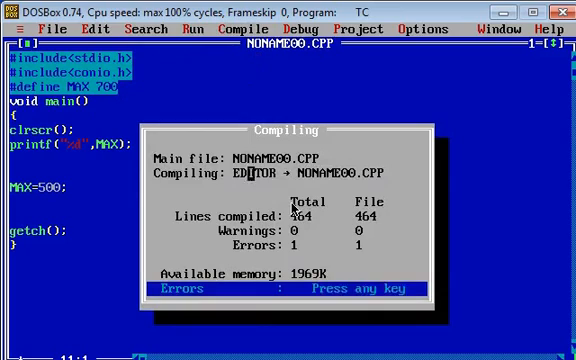